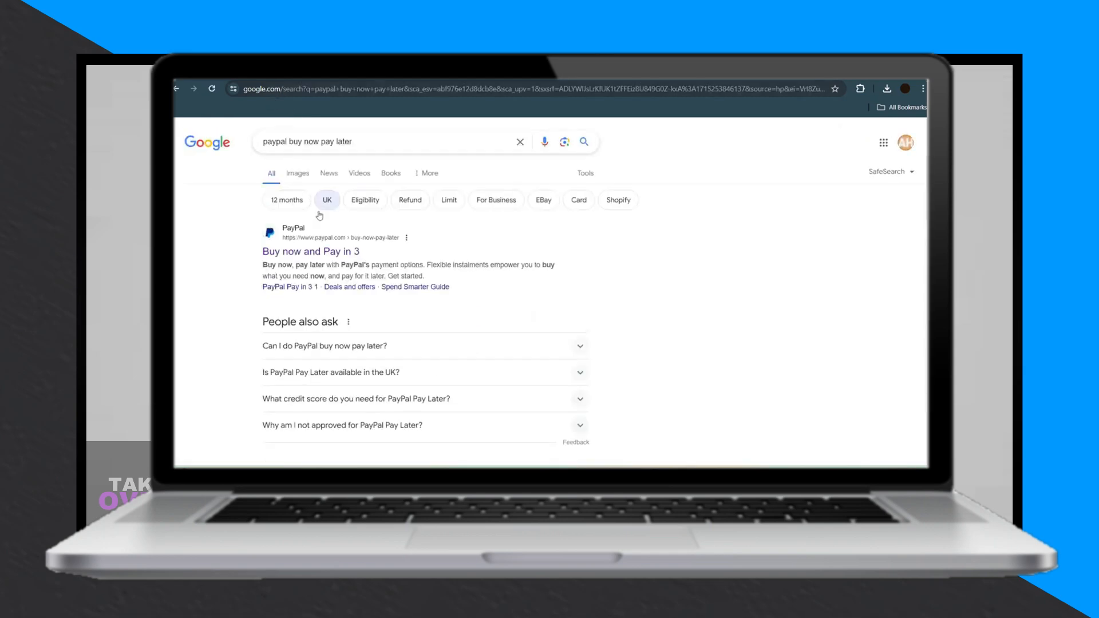
mouse_move(311, 251)
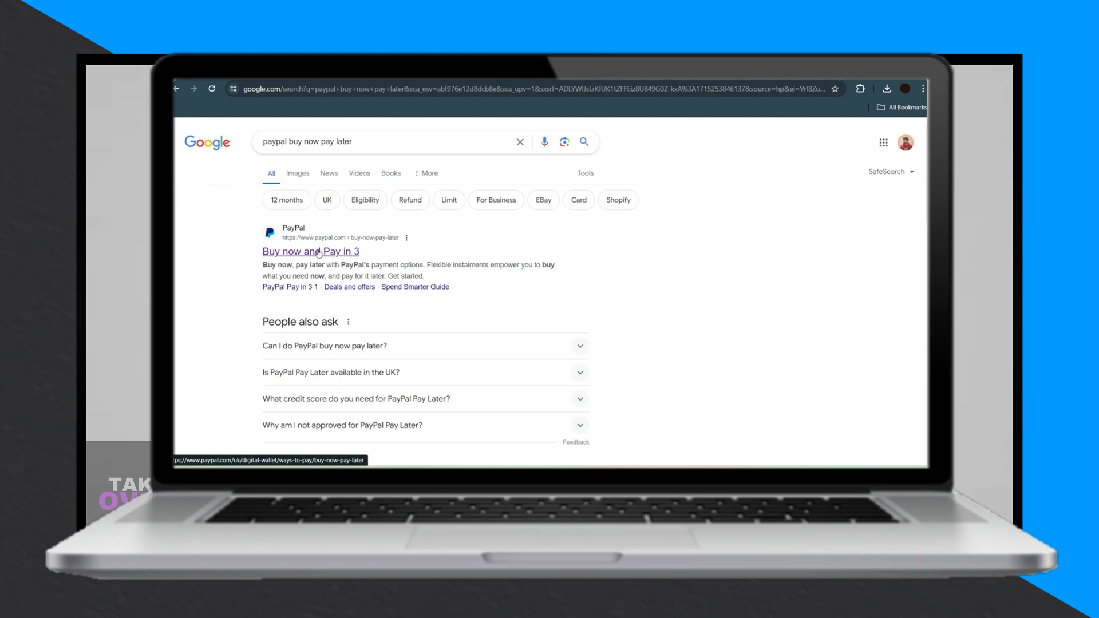
- Search Google for 'paypal buy now pay later' via the suggestion, listing PayPal's Buy now and Pay in 3 result
left_click(310, 251)
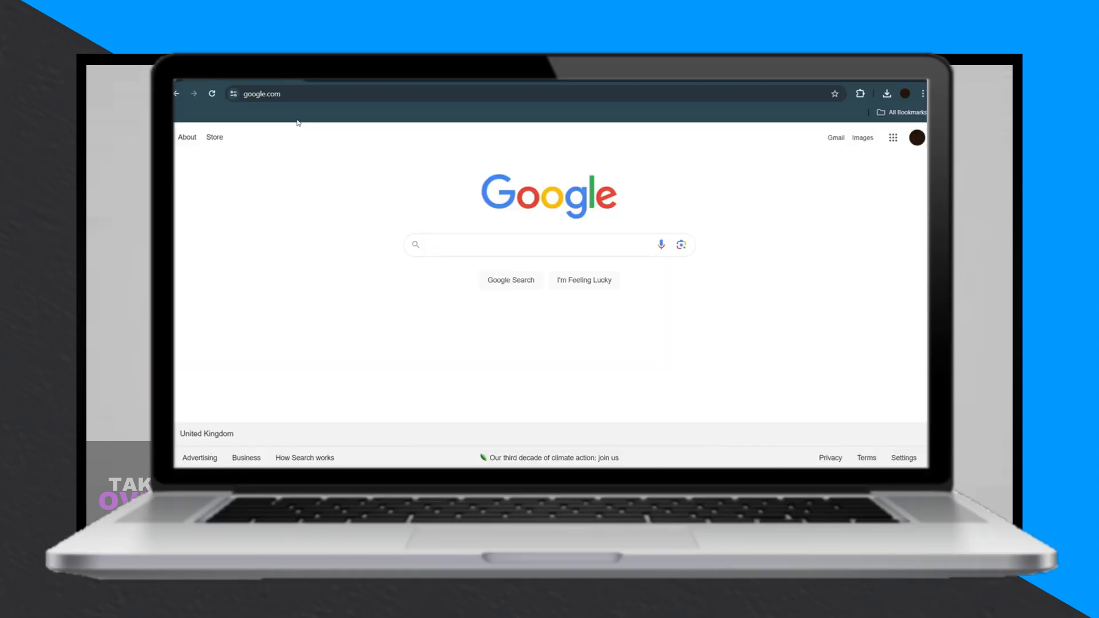
type("pay")
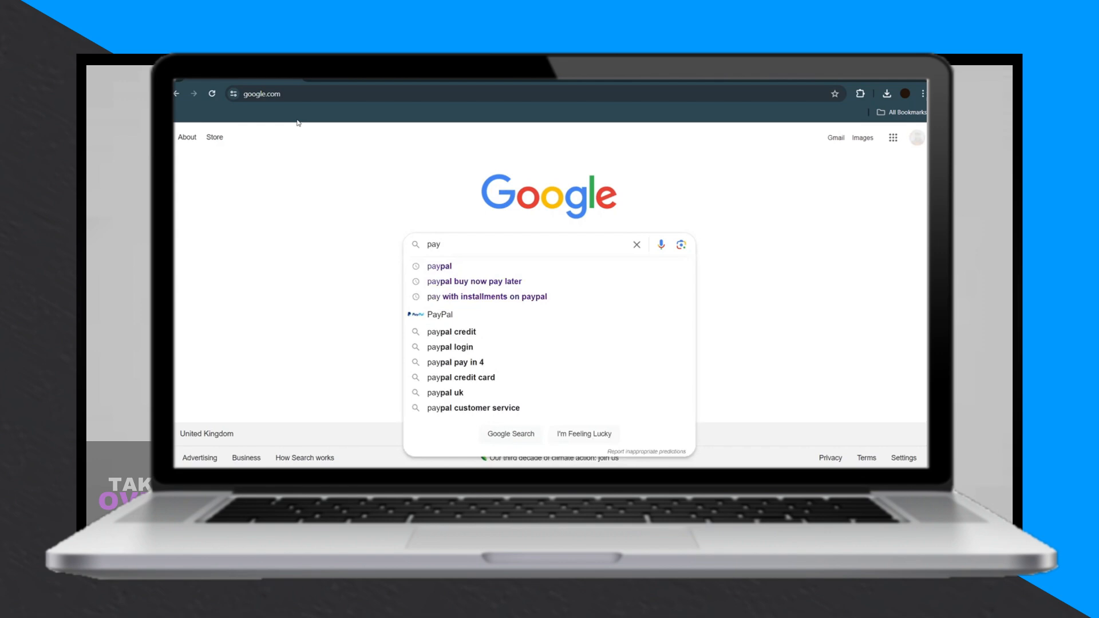
left_click(474, 282)
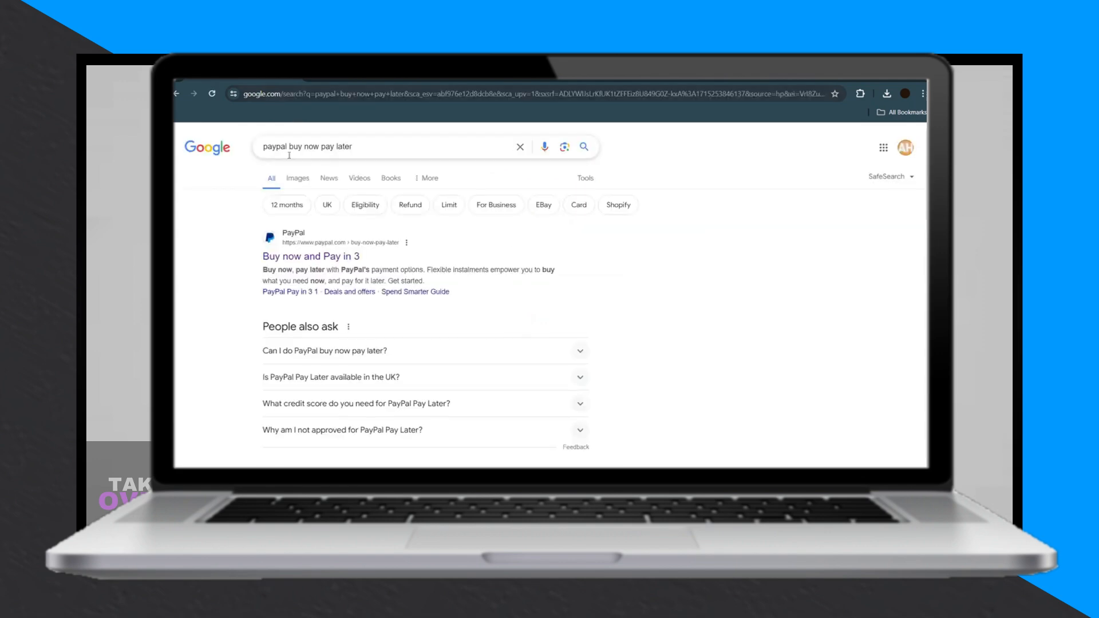
mouse_move(310, 256)
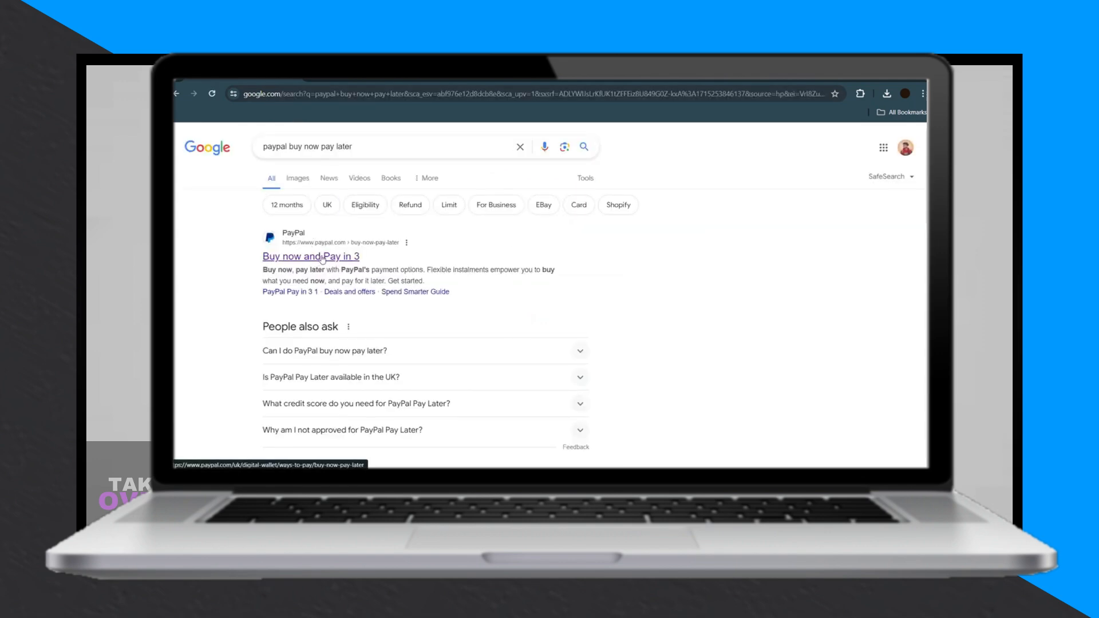
- From the Pay in 3 page reach 'Shop now' and view the Dell and Samsung PayPal Credit offers
left_click(310, 255)
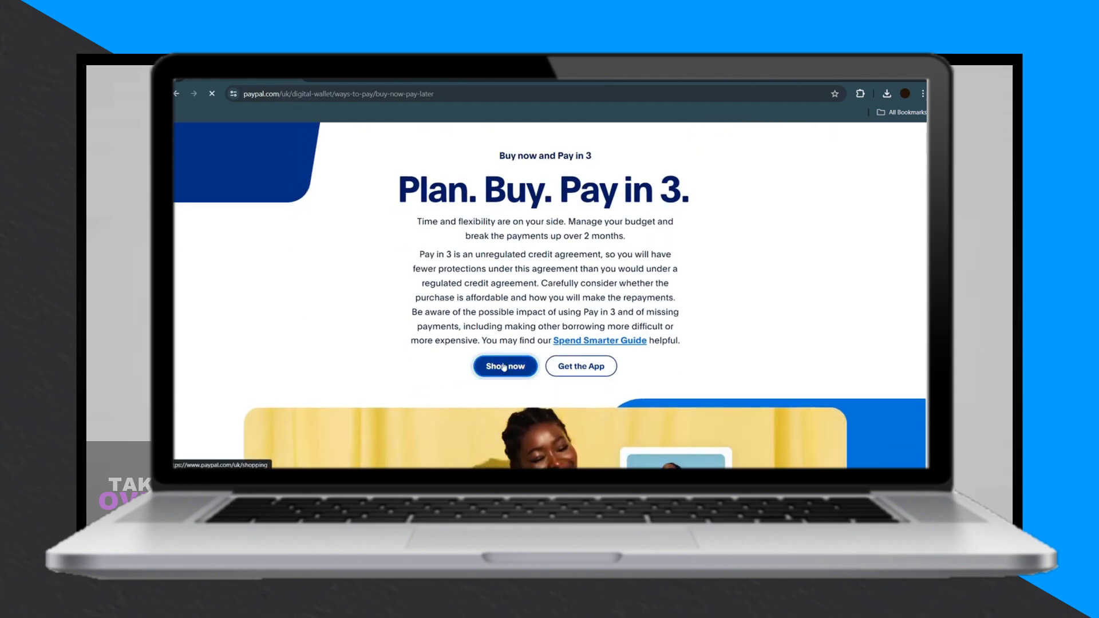
left_click(505, 366)
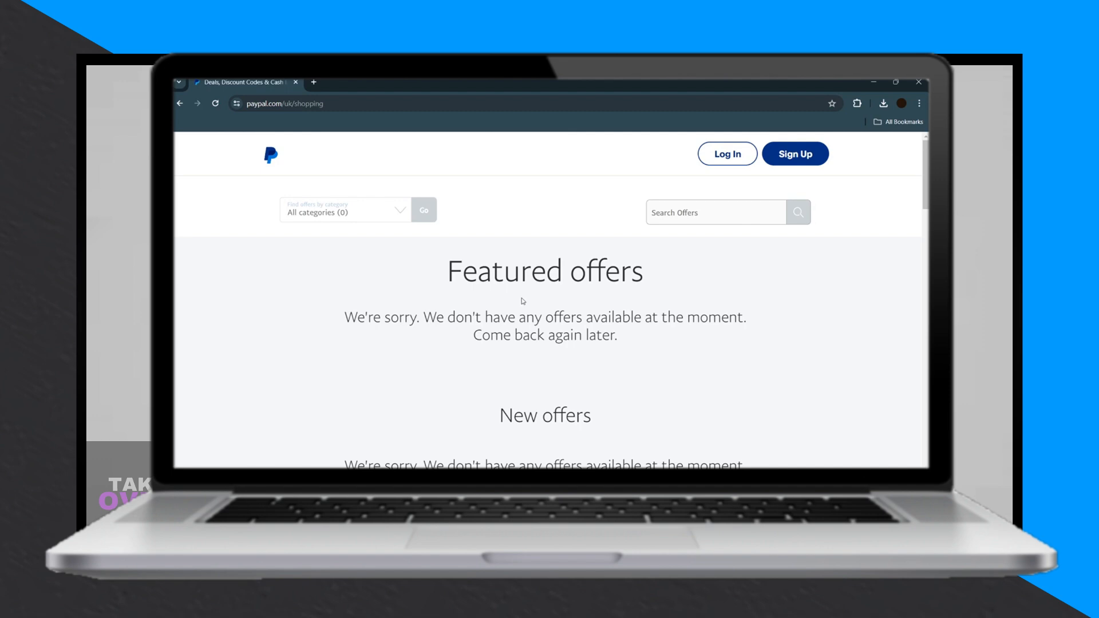
scroll("down", 3)
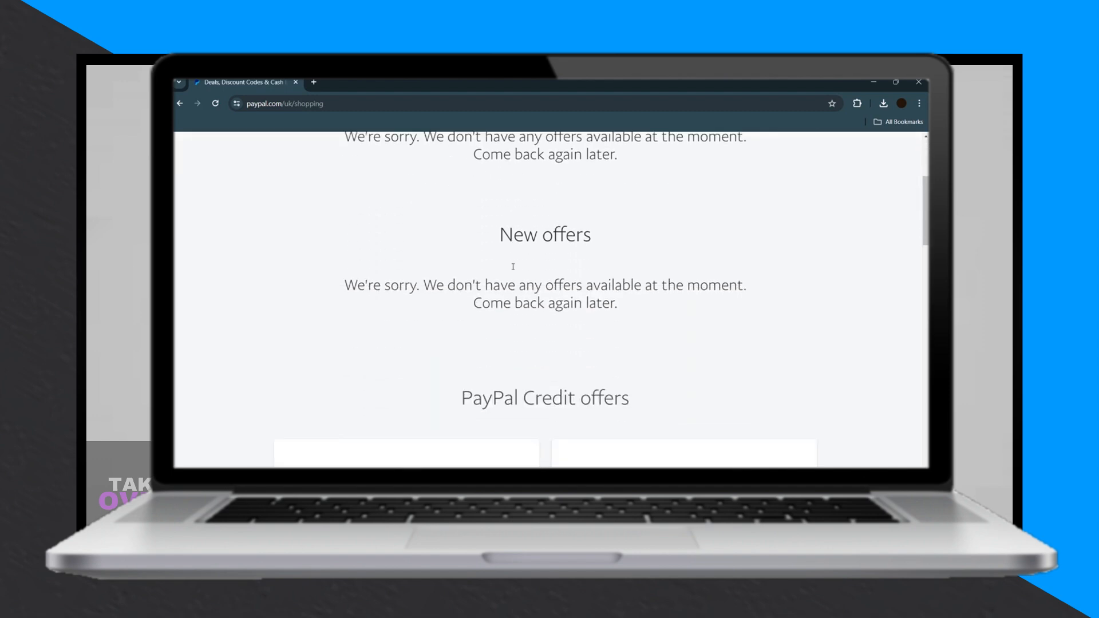
scroll("down", 3)
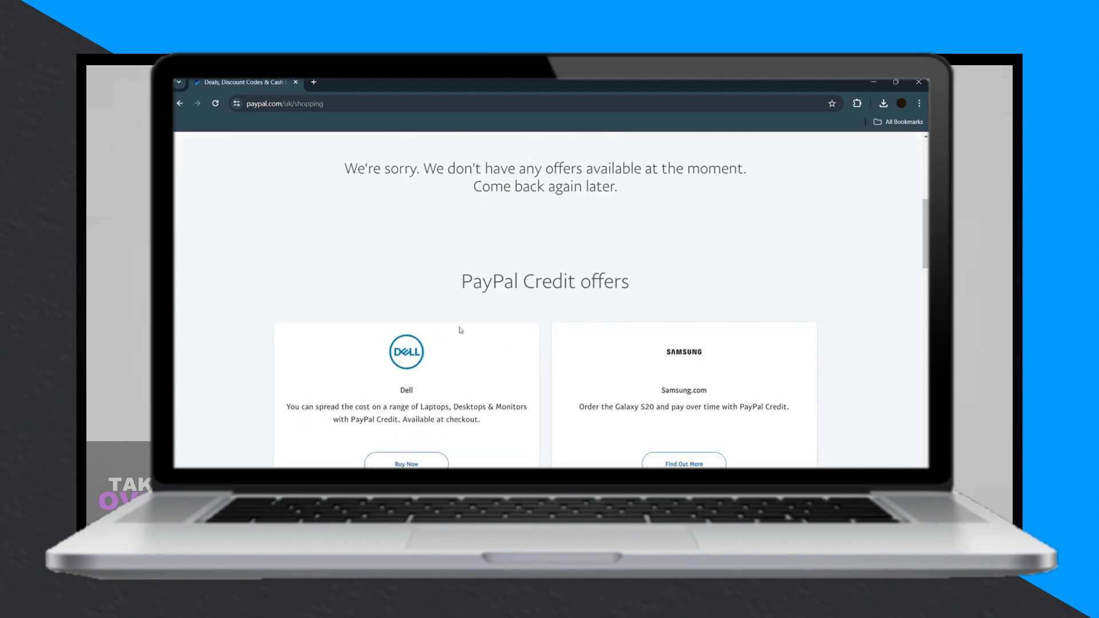
scroll("down", 3)
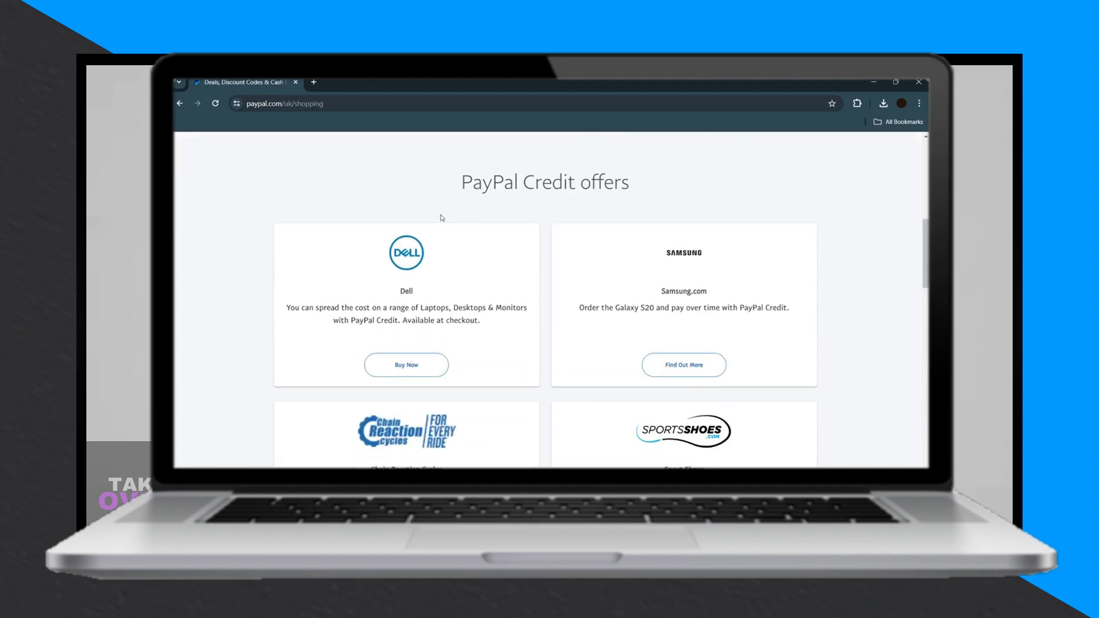